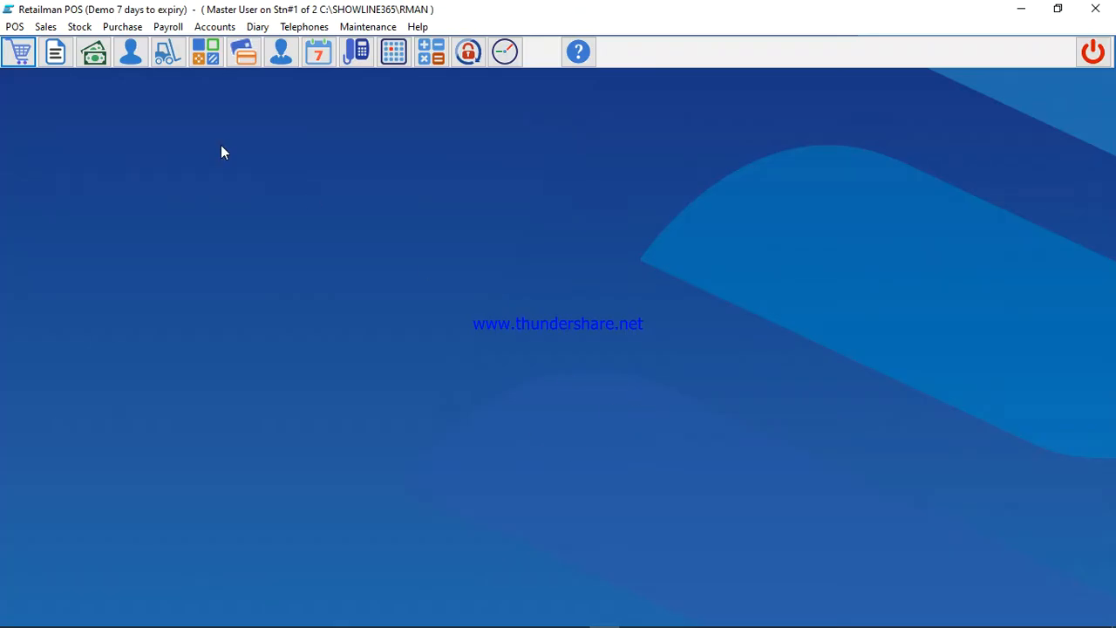
mouse_move(80, 26)
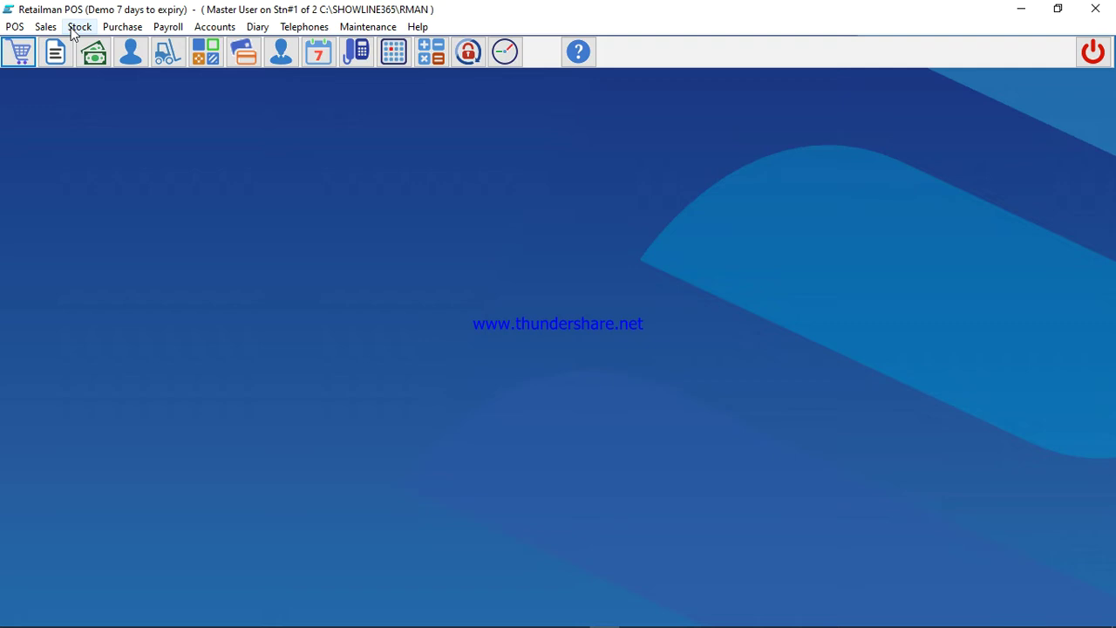
Start a new purchase order from the Purchase menu and begin a part number on line one
click(122, 26)
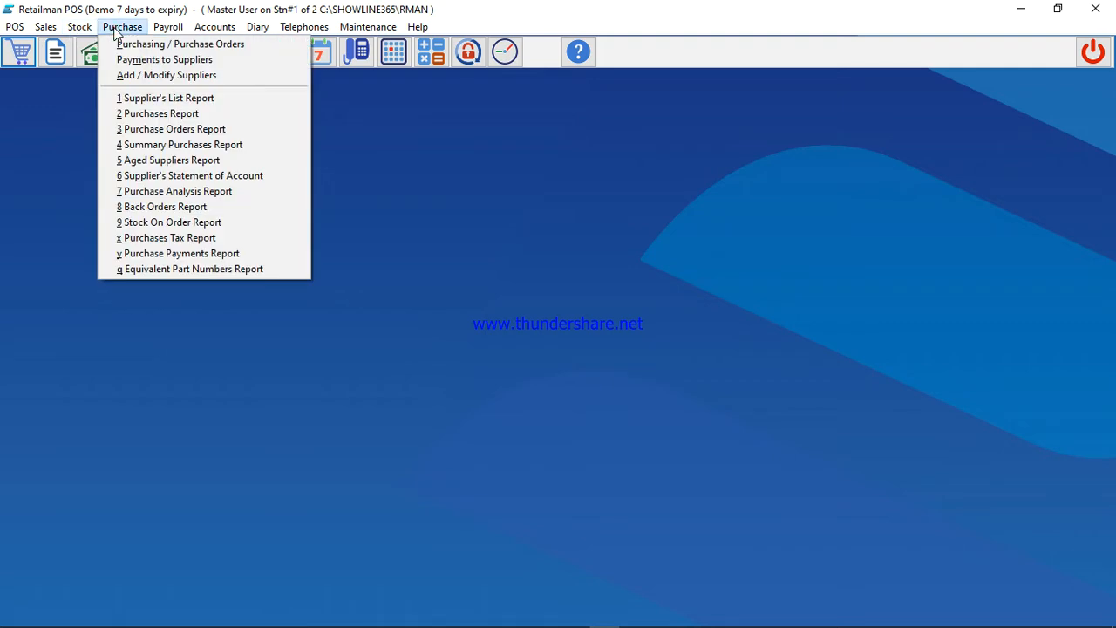
click(180, 44)
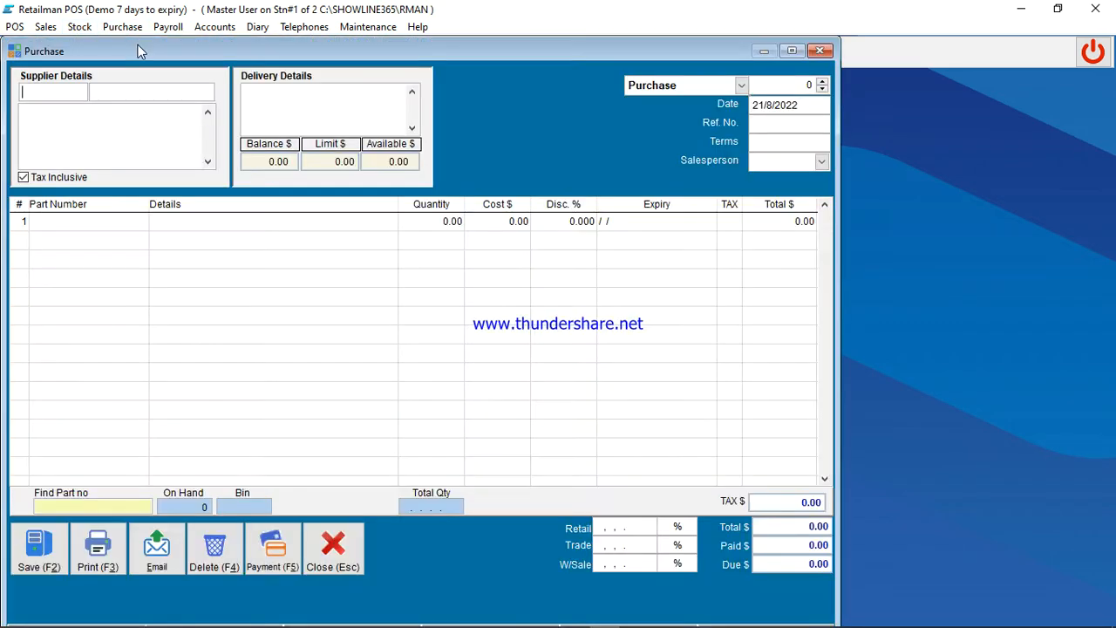
click(87, 219)
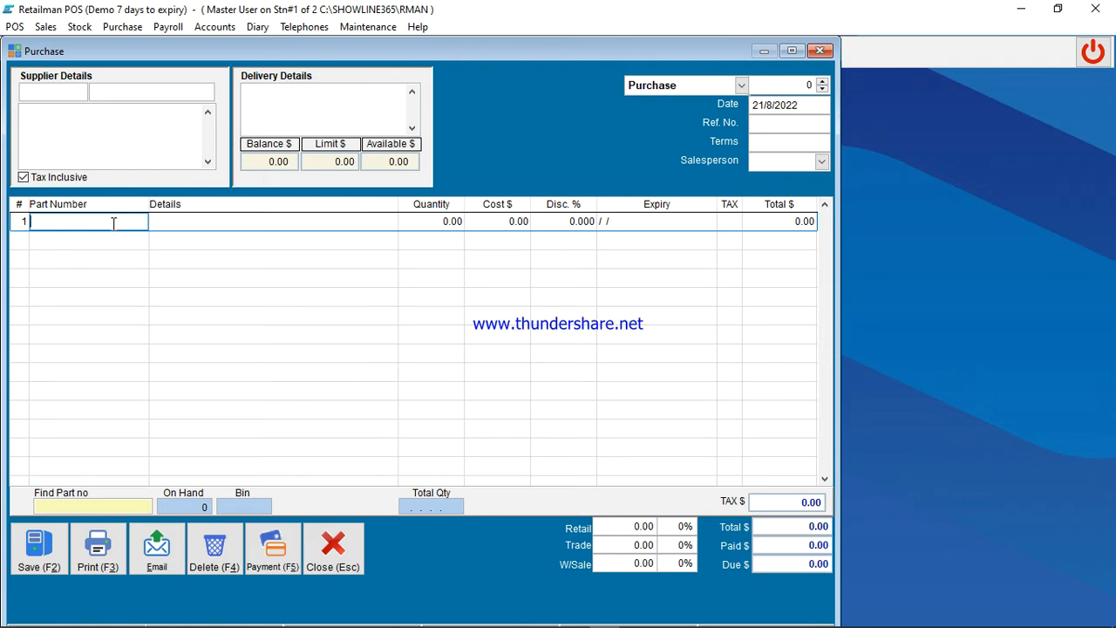
text(d)
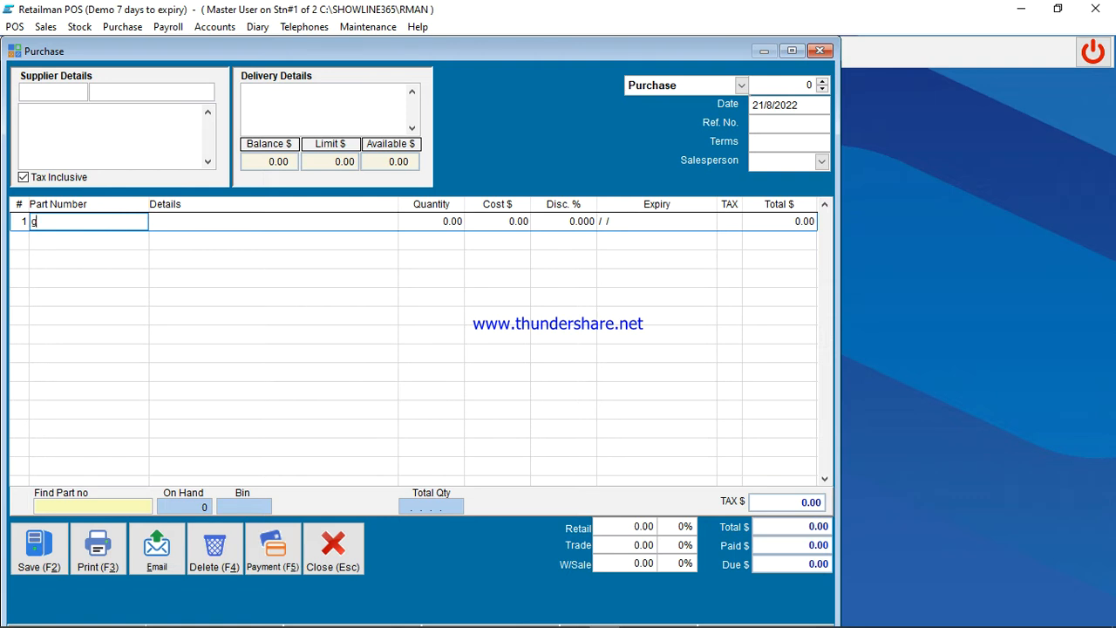
Finish the part number to bring up the Stock List and begin a new stock item
text(tt)
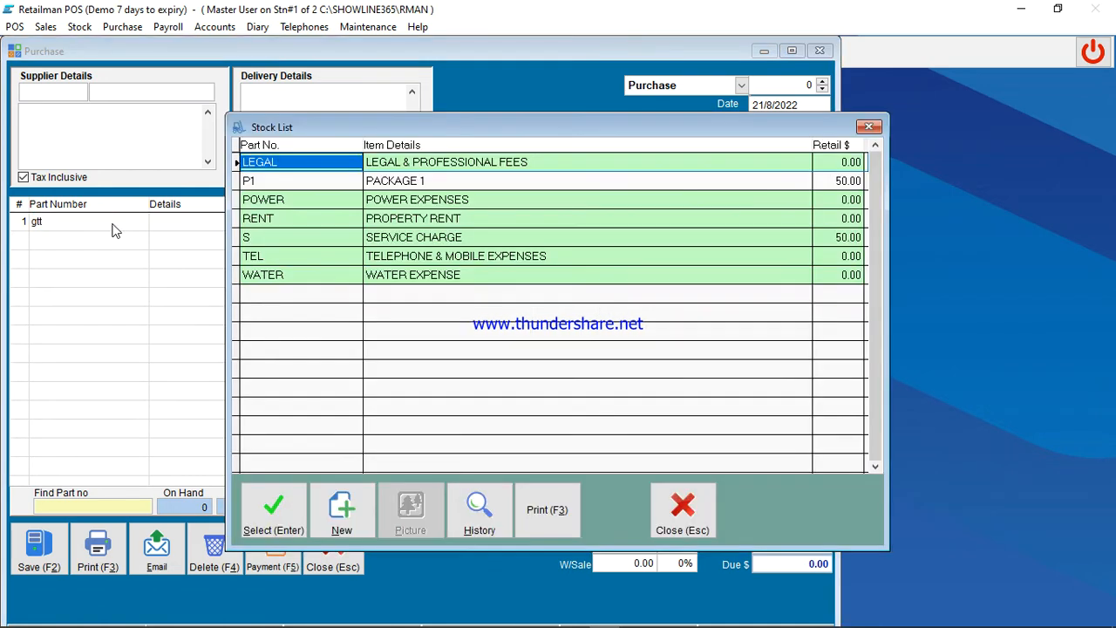
mouse_move(558, 391)
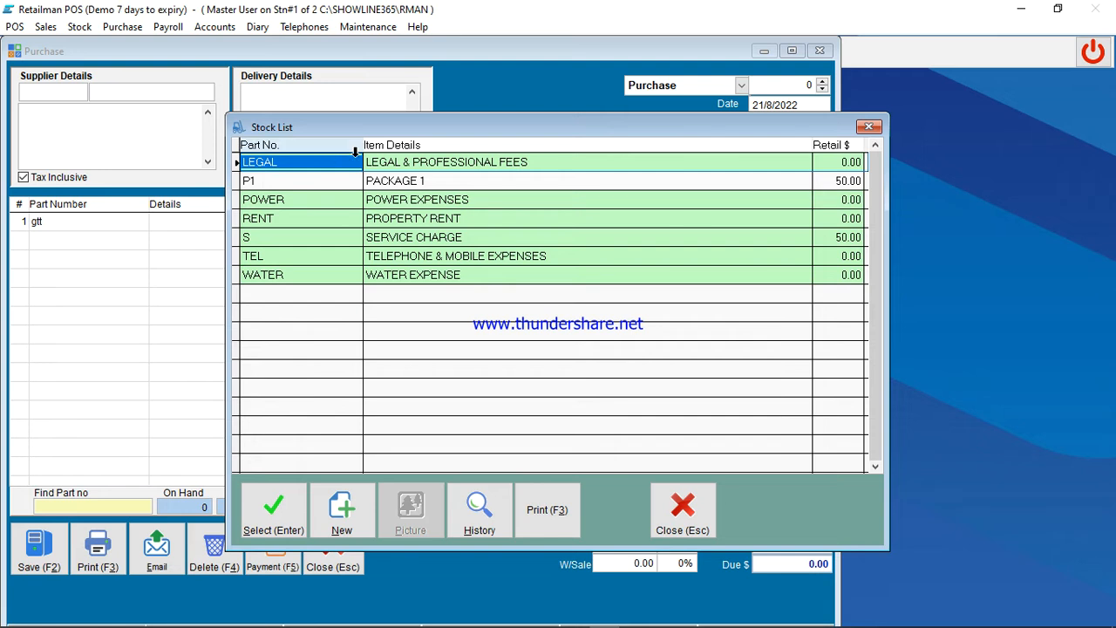
mouse_move(342, 510)
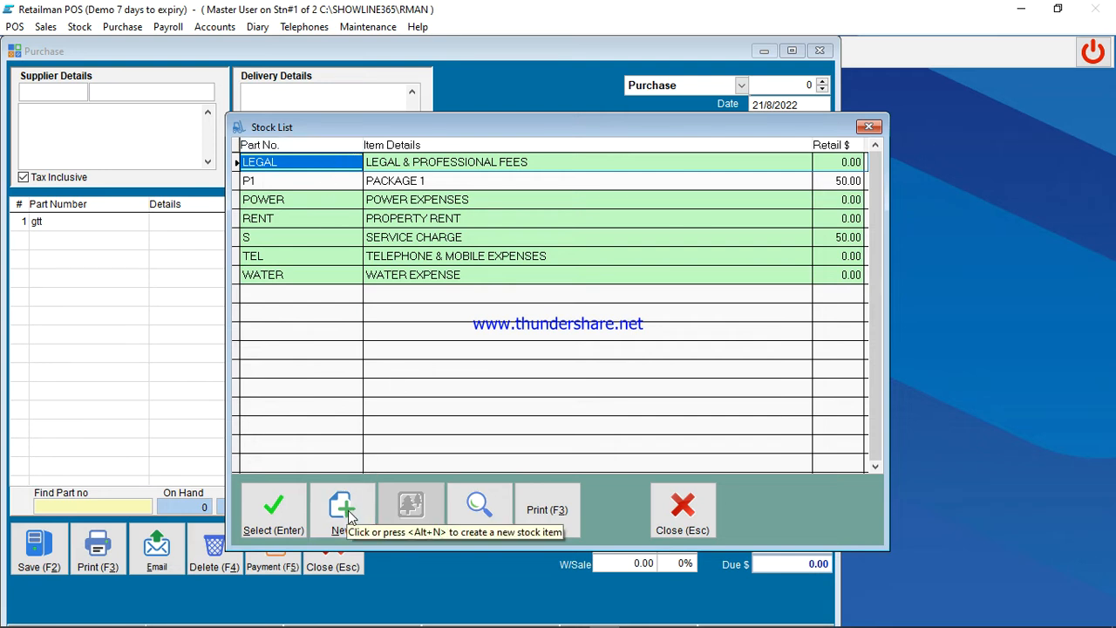
click(342, 509)
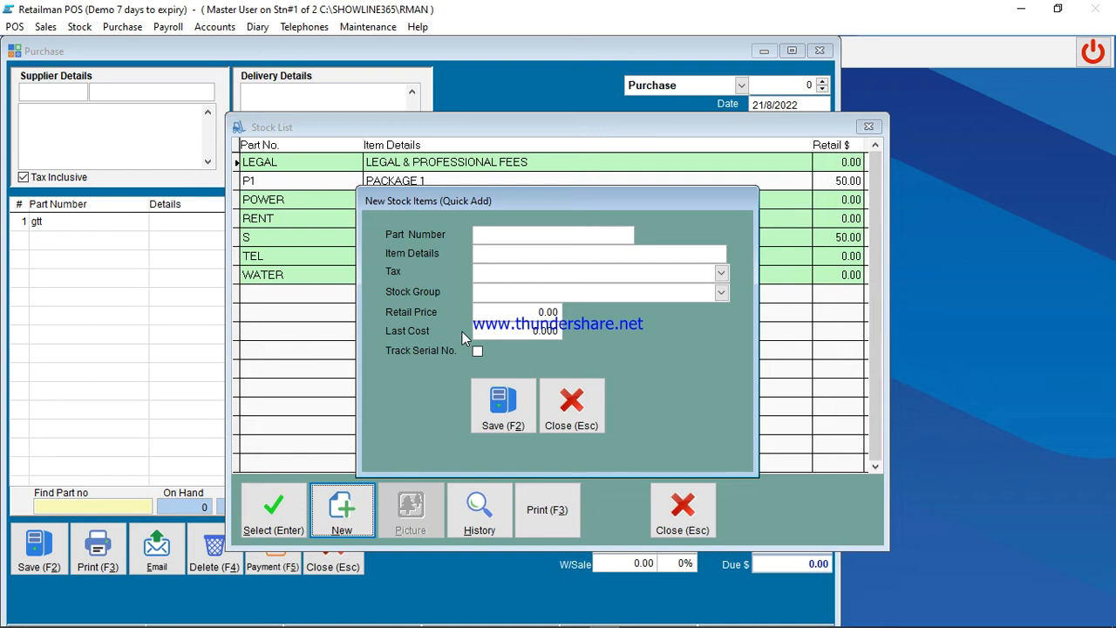
click(551, 234)
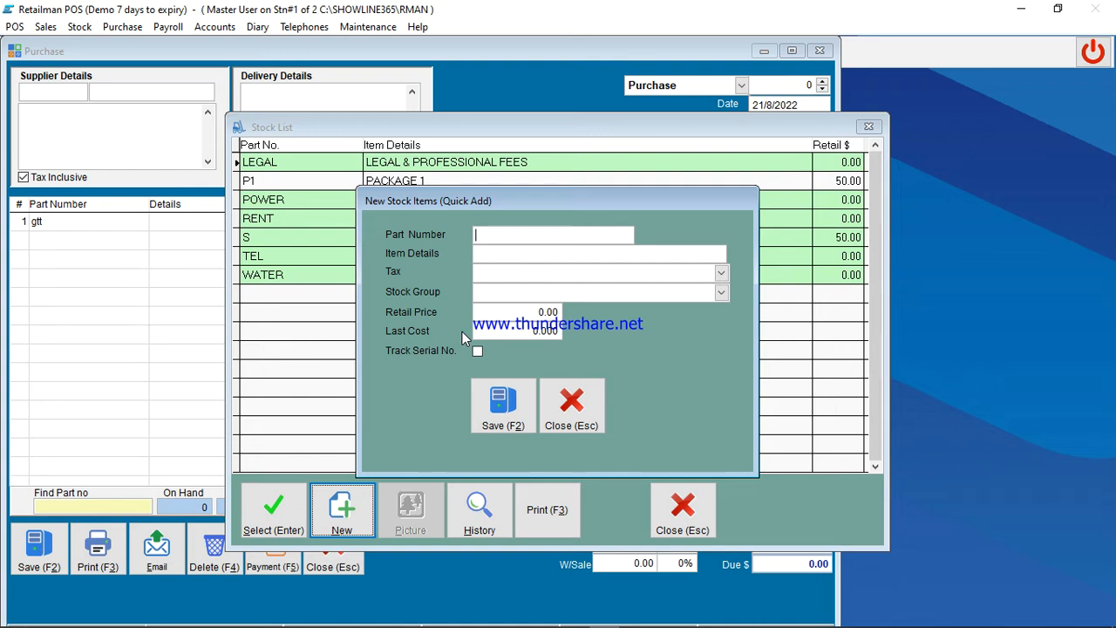
text(887)
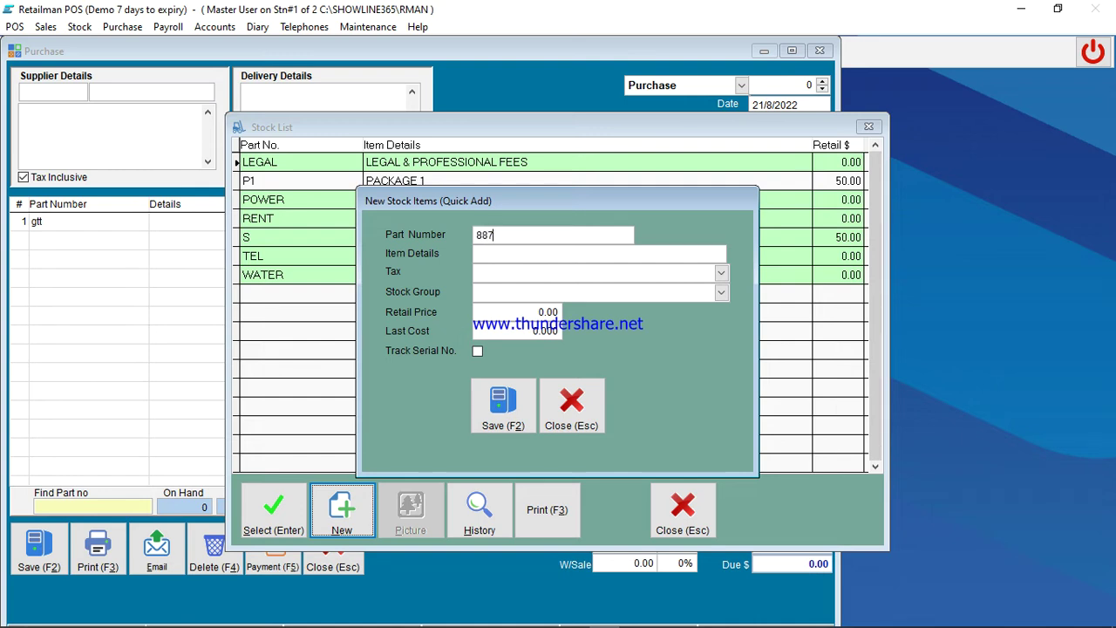
text(9797237927392)
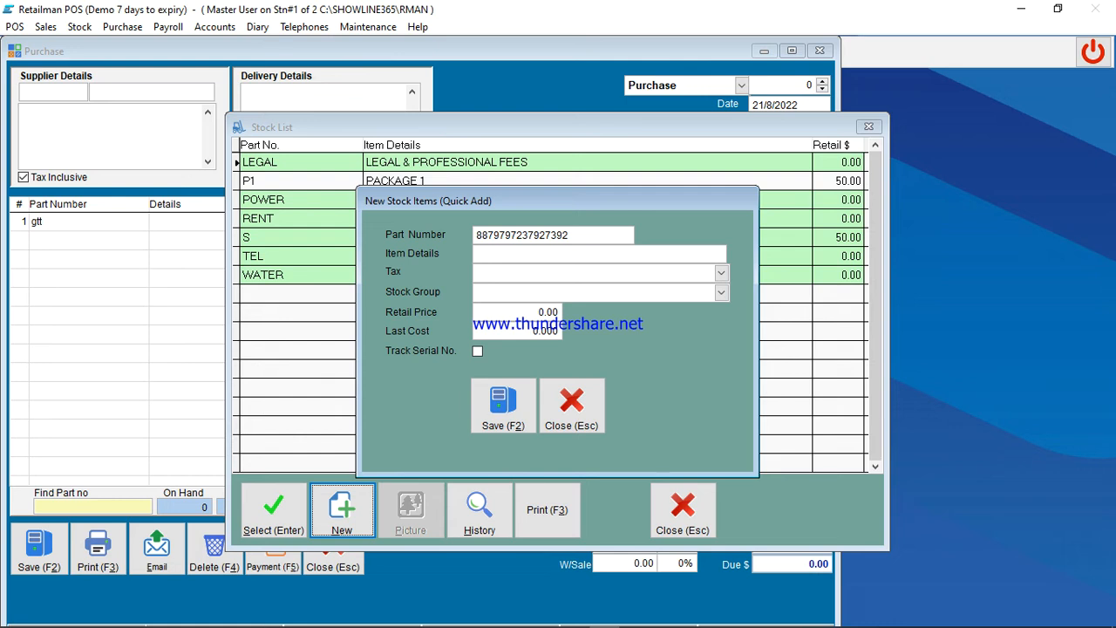
Enter the item details SUGAR 2KG WHITE
text(SUGAR)
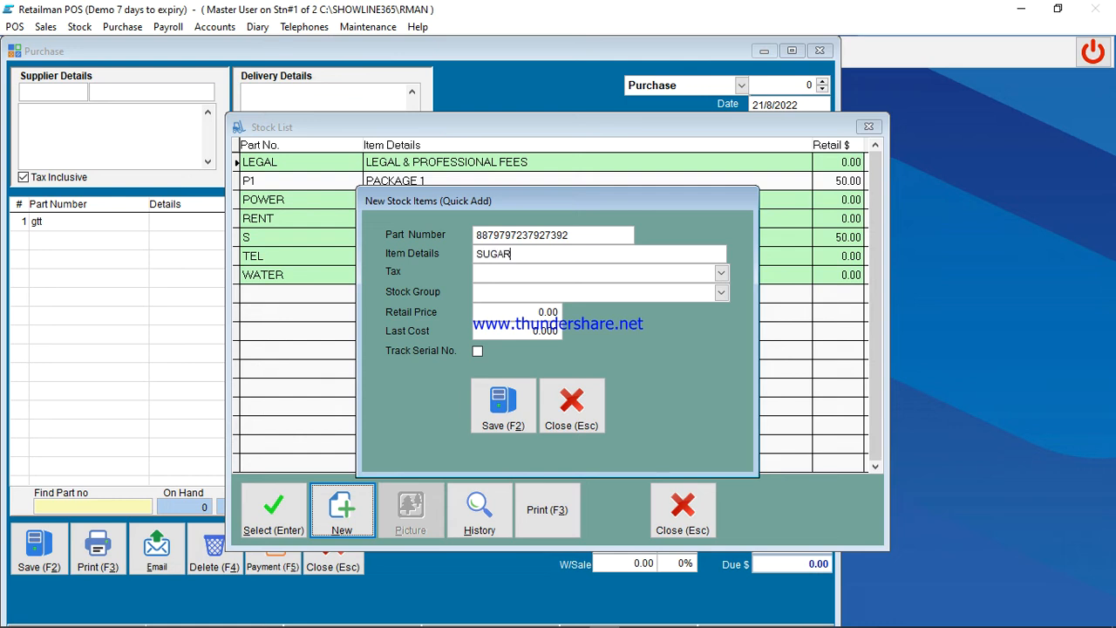
text(2k)
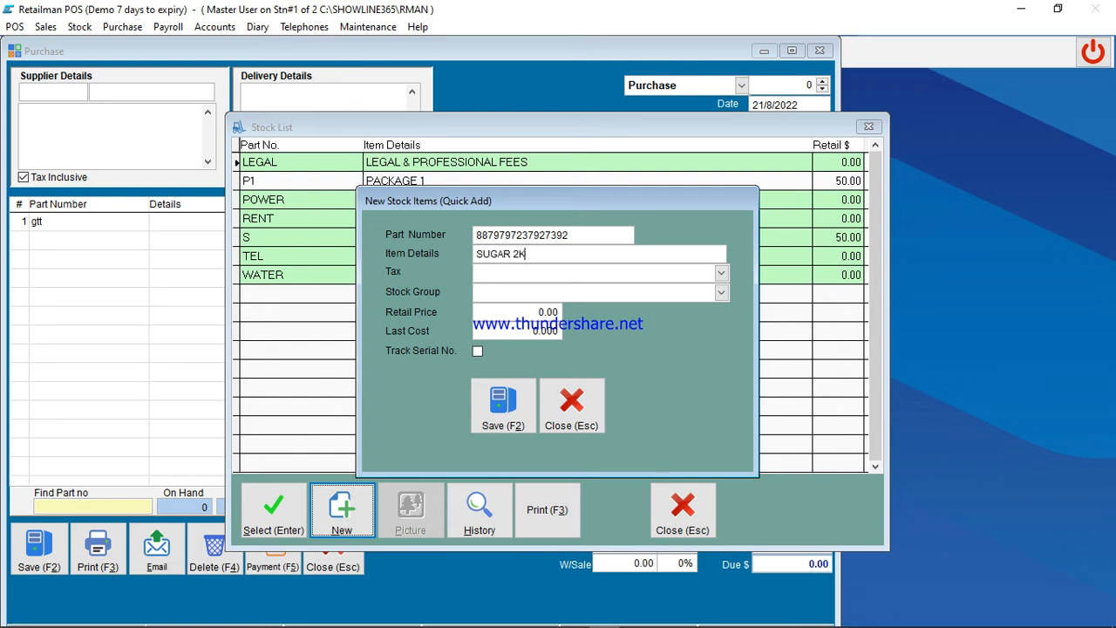
text(G)
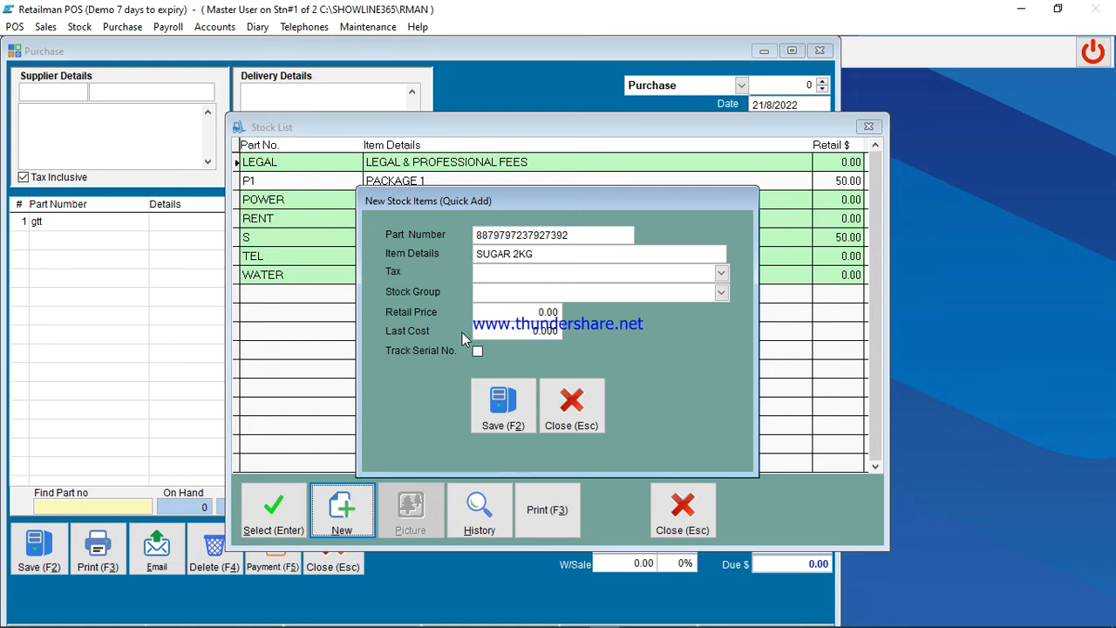
text(WHITE)
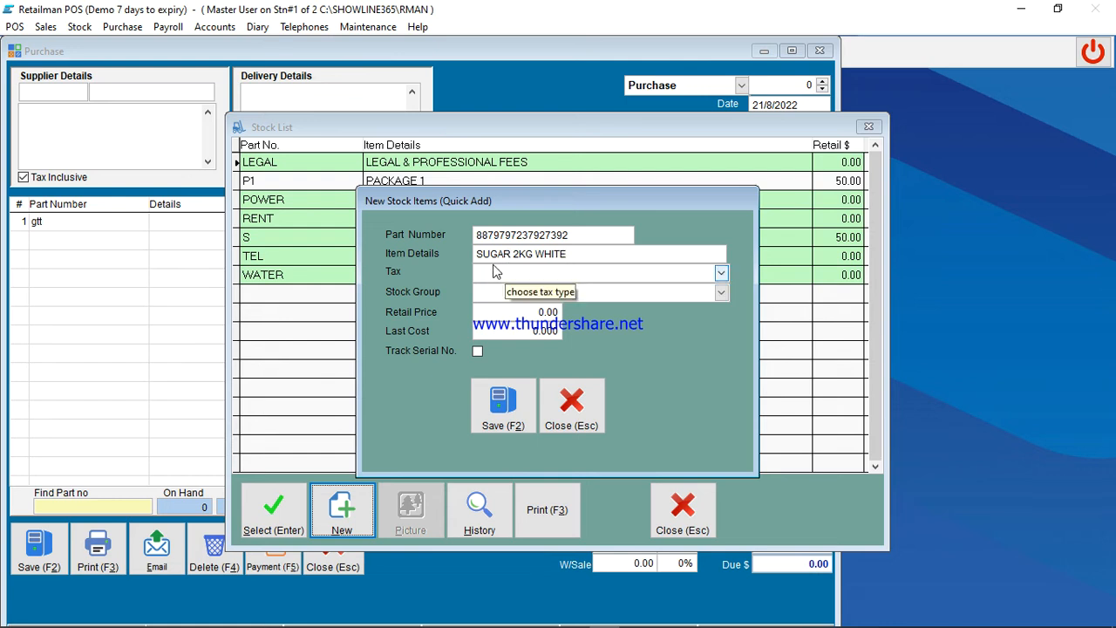
mouse_move(502, 296)
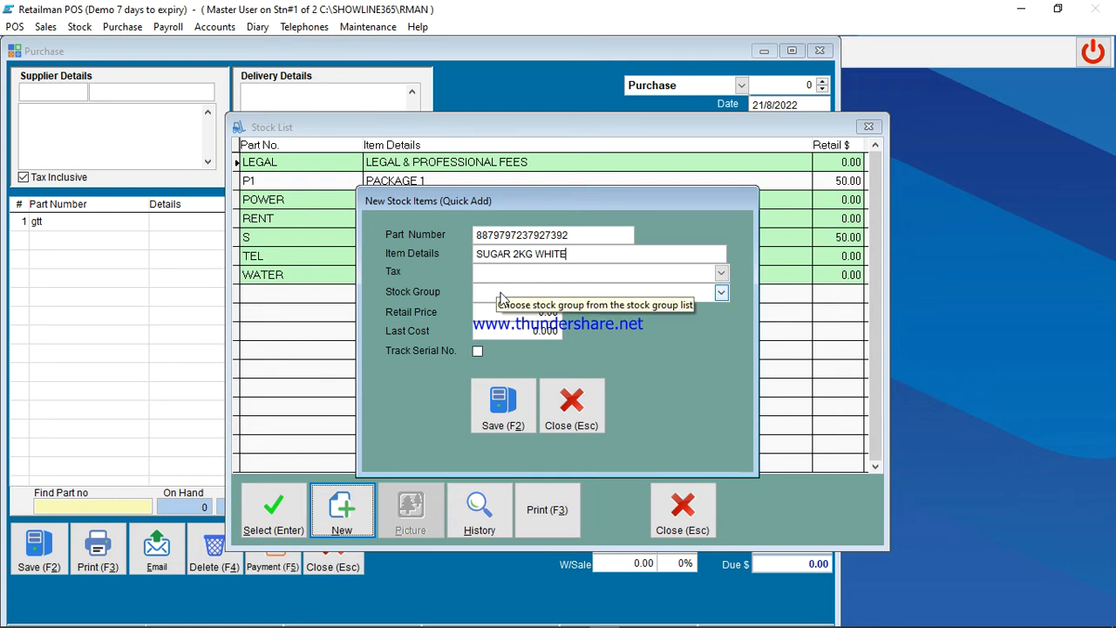
Assign the sugar item to Group 01 with a retail price of 20
click(722, 292)
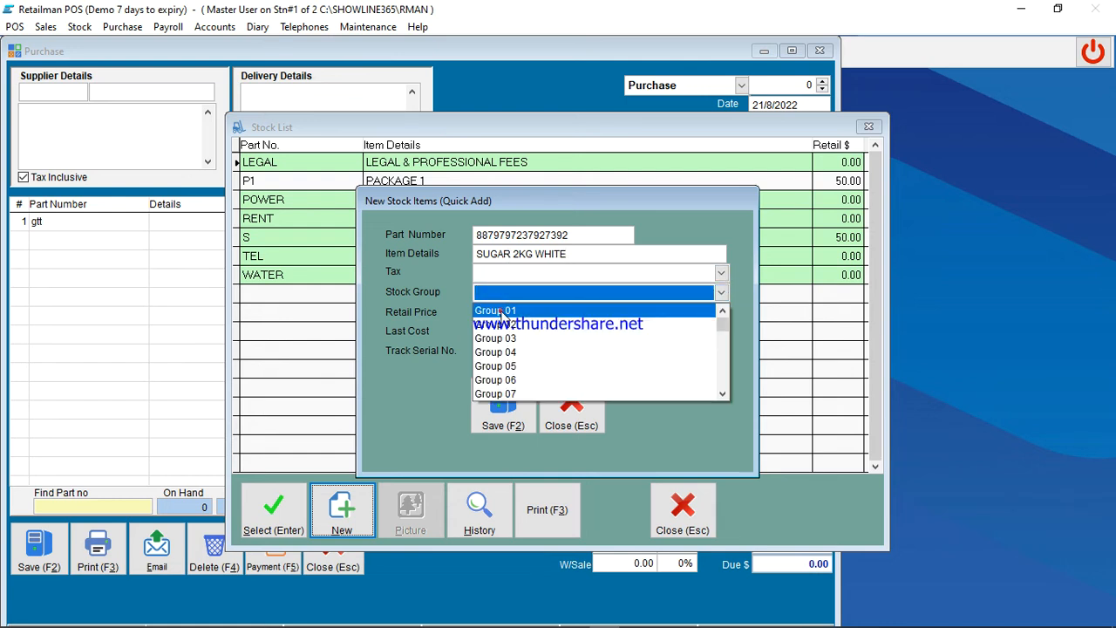
click(496, 311)
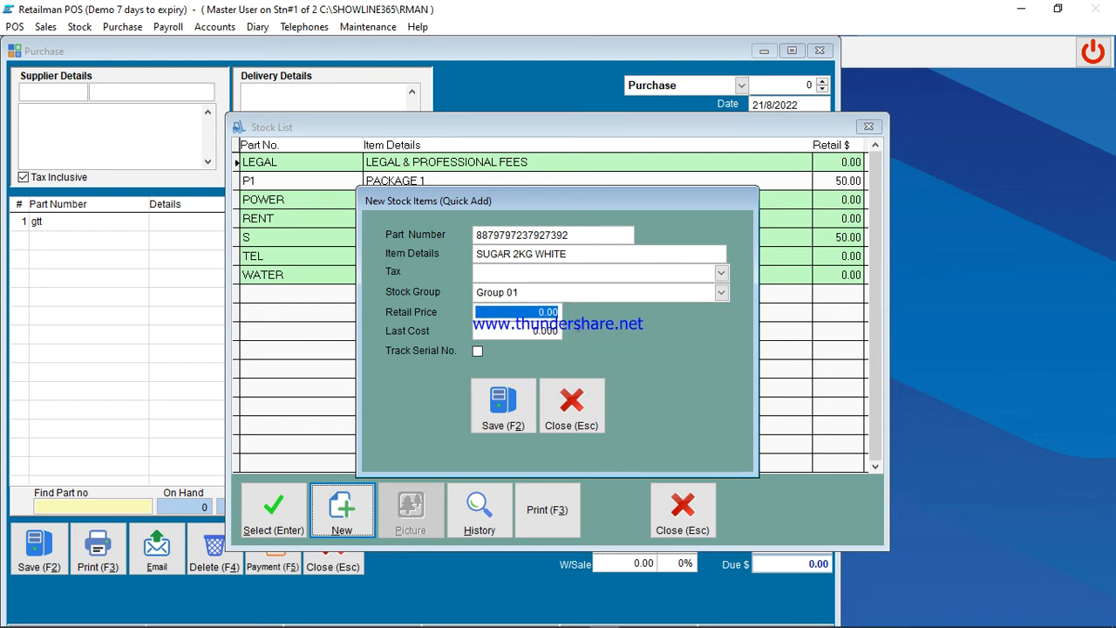
mouse_move(567, 340)
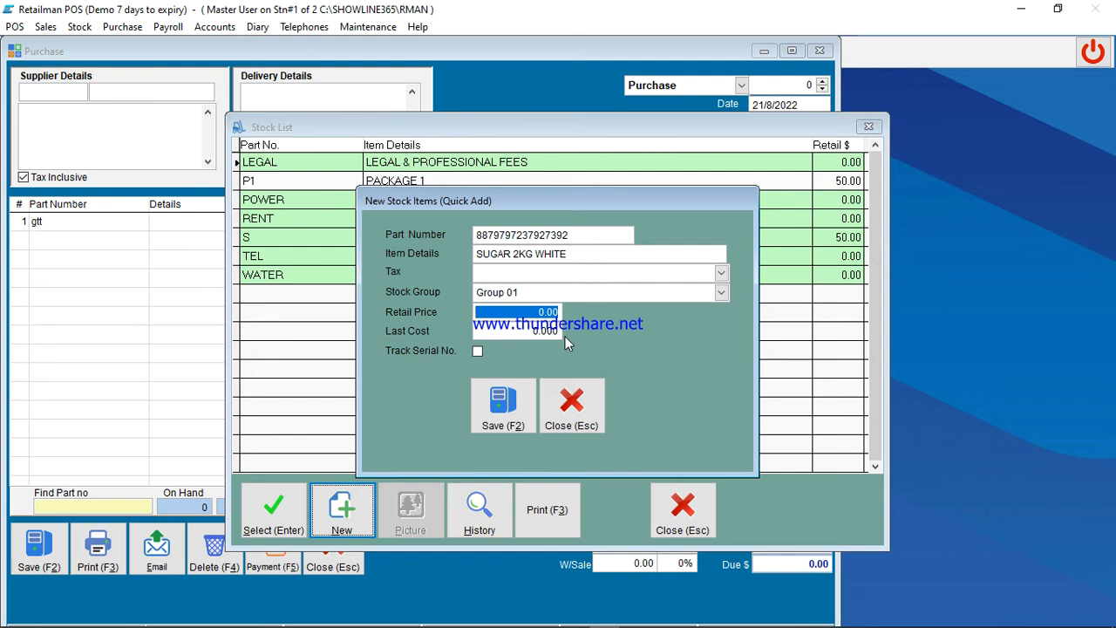
text(2)
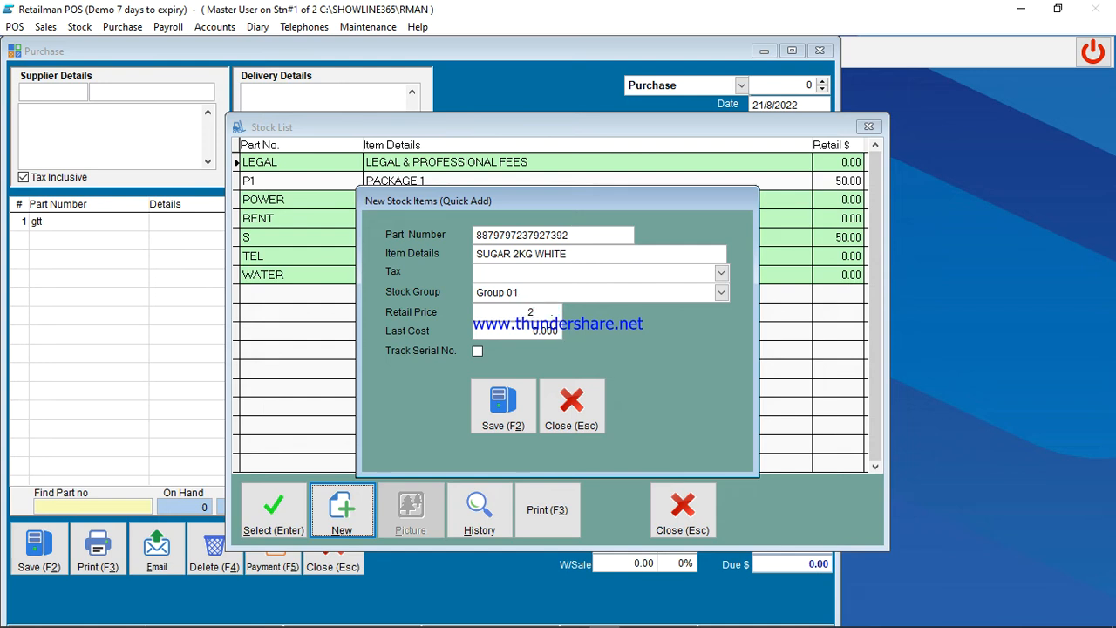
text(0.00)
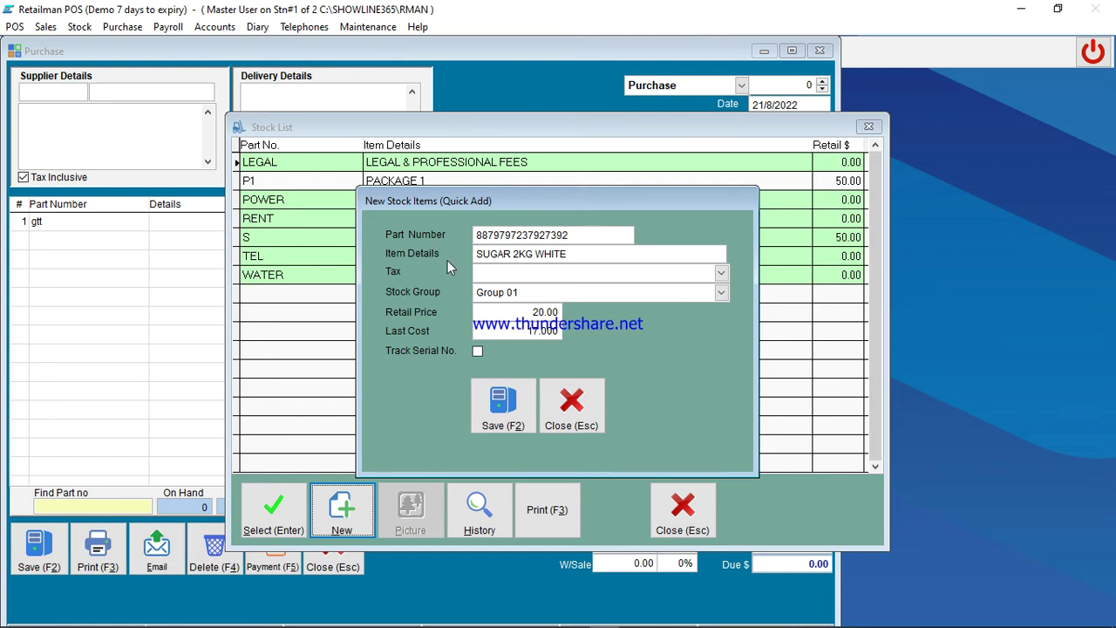
Save SUGAR 2KG WHITE to the stock list and begin another new item
click(503, 405)
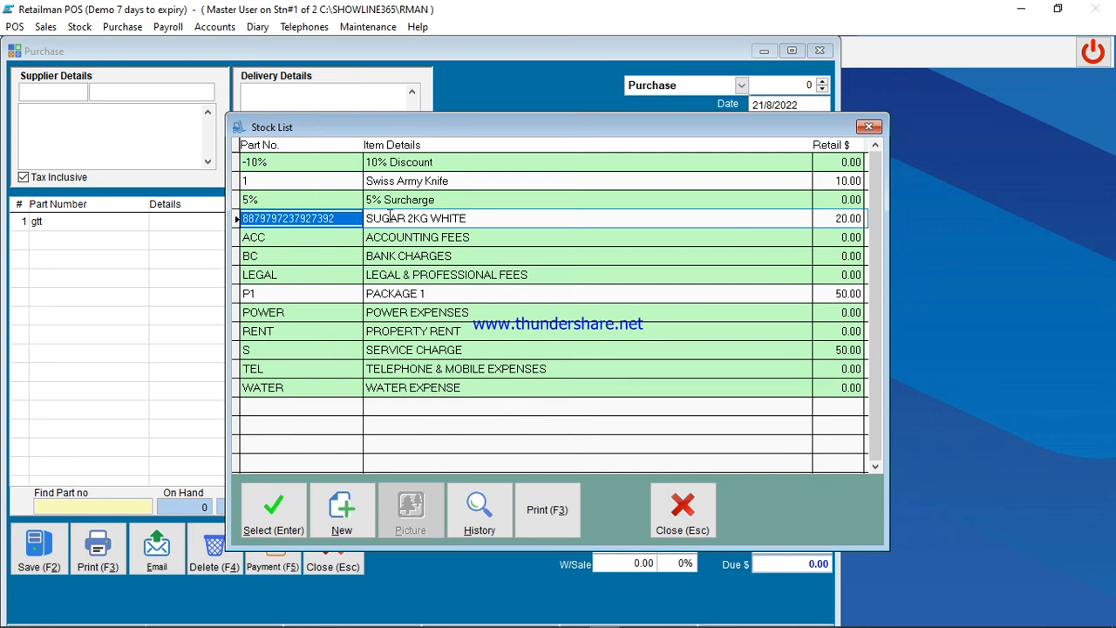
mouse_move(361, 234)
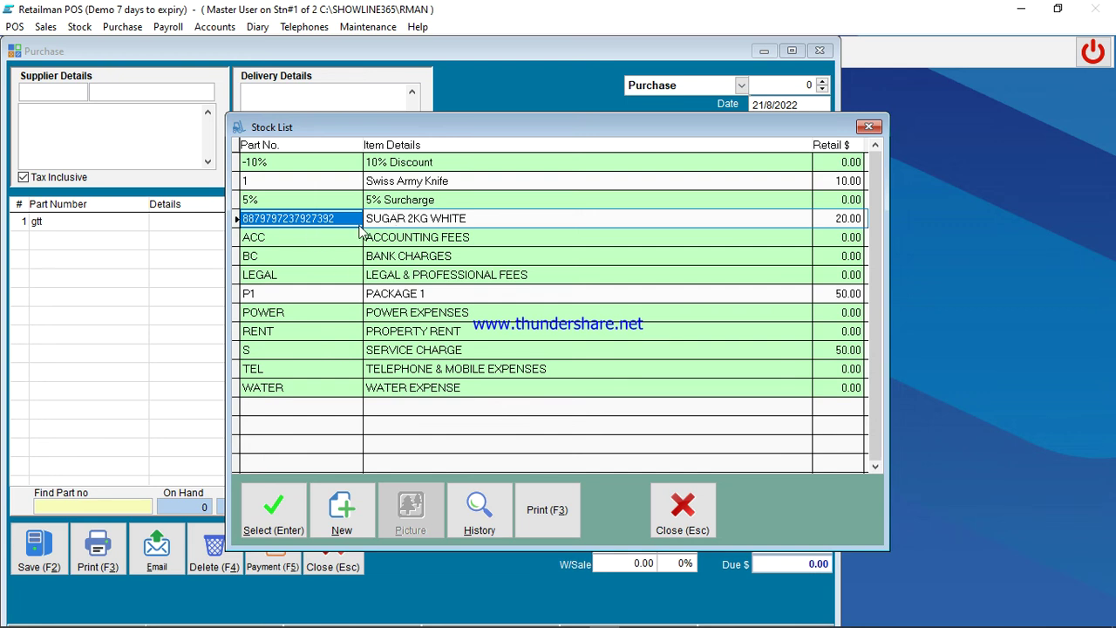
click(342, 509)
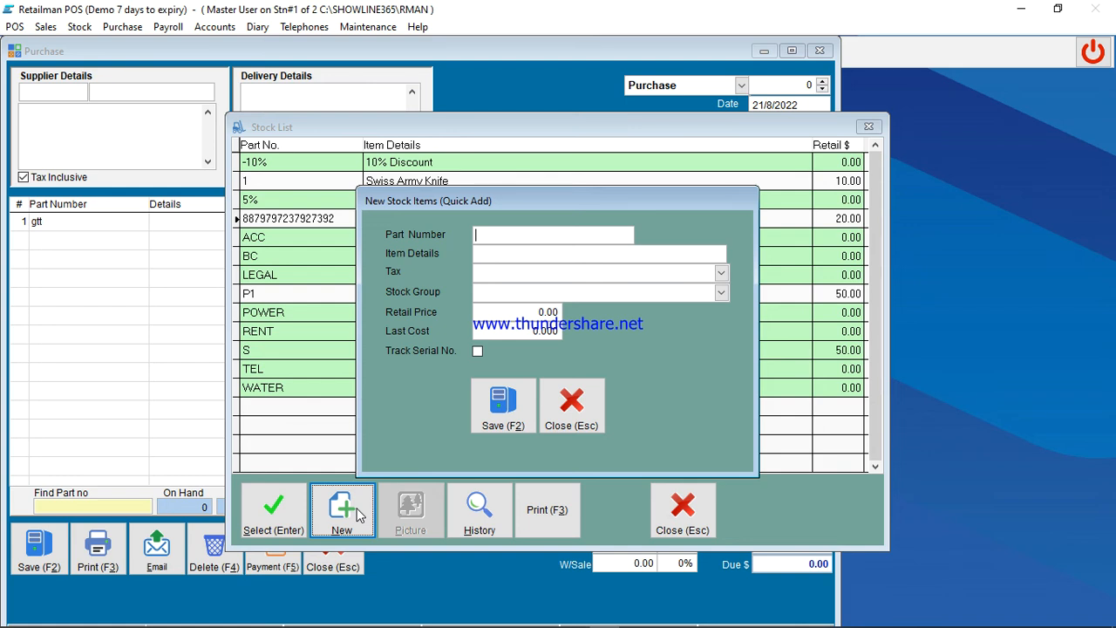
Enter part number B9 and item details BUCKET 9L WITH LID
text(B1)
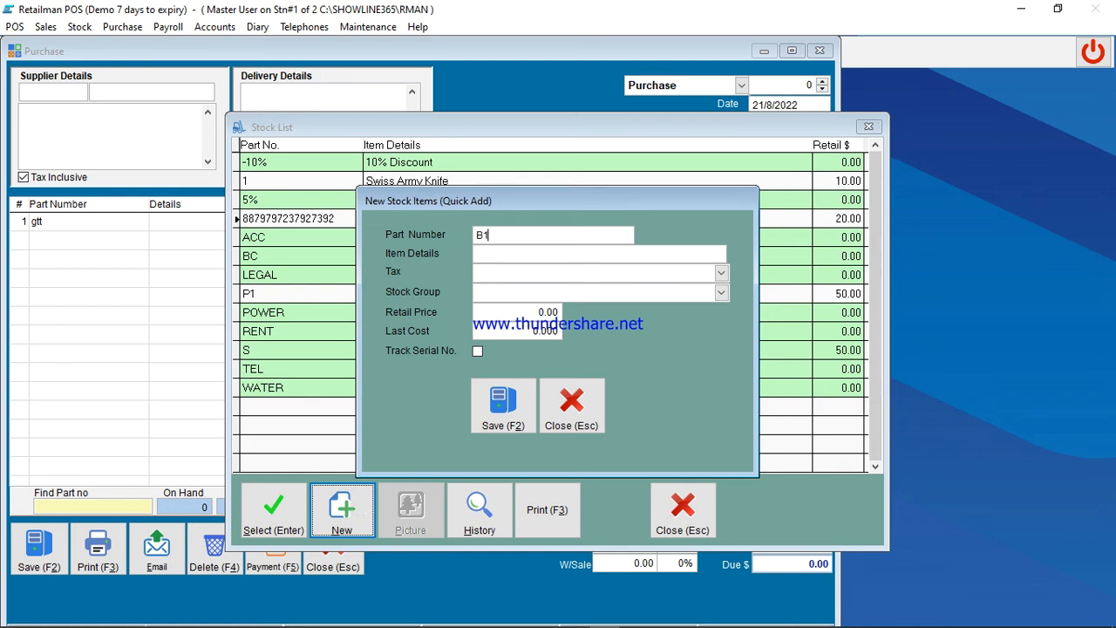
text(B)
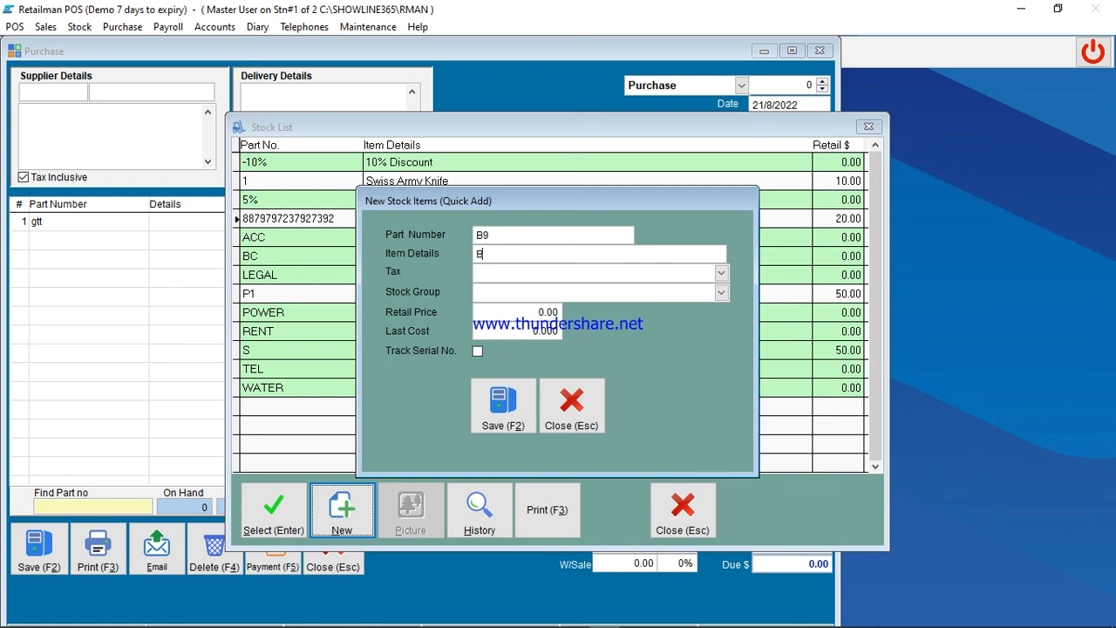
text(UCKET)
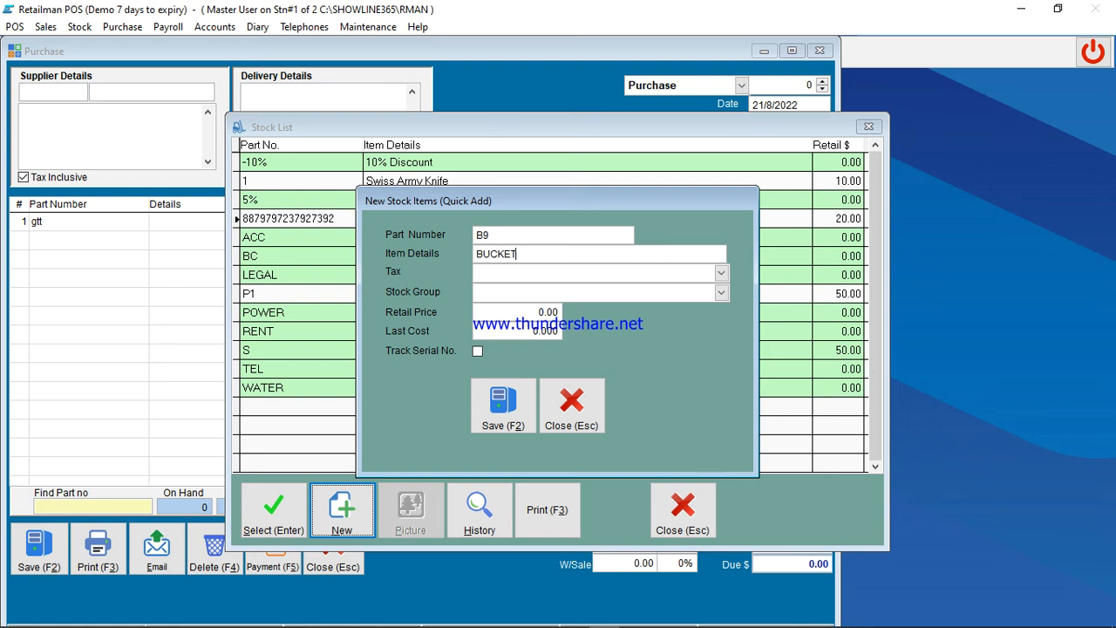
text(9L)
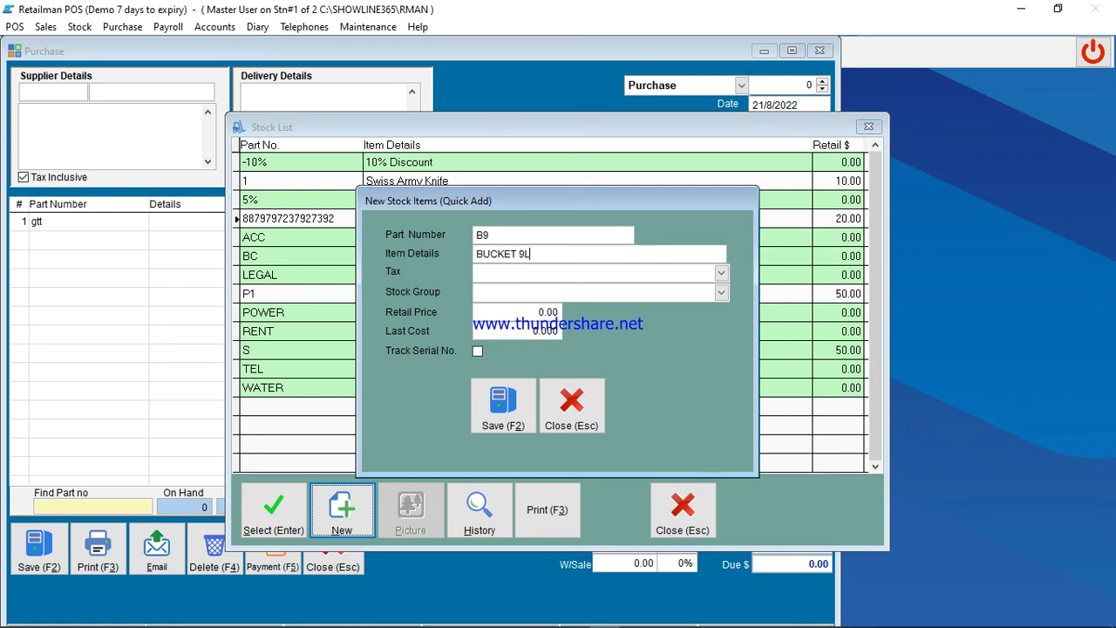
text(W)
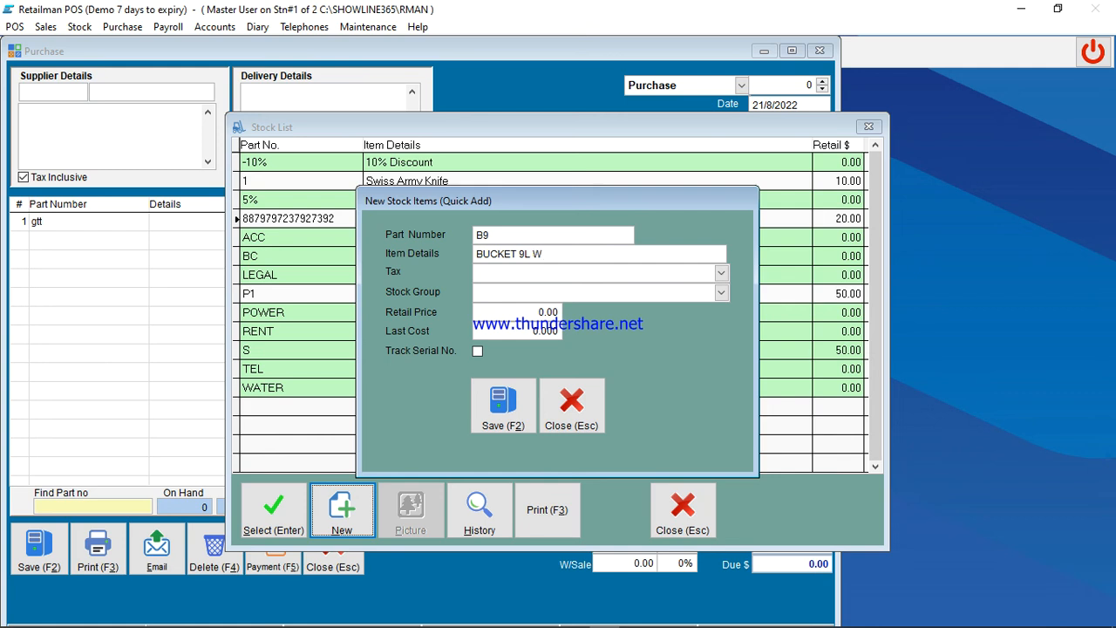
text(ITH LID)
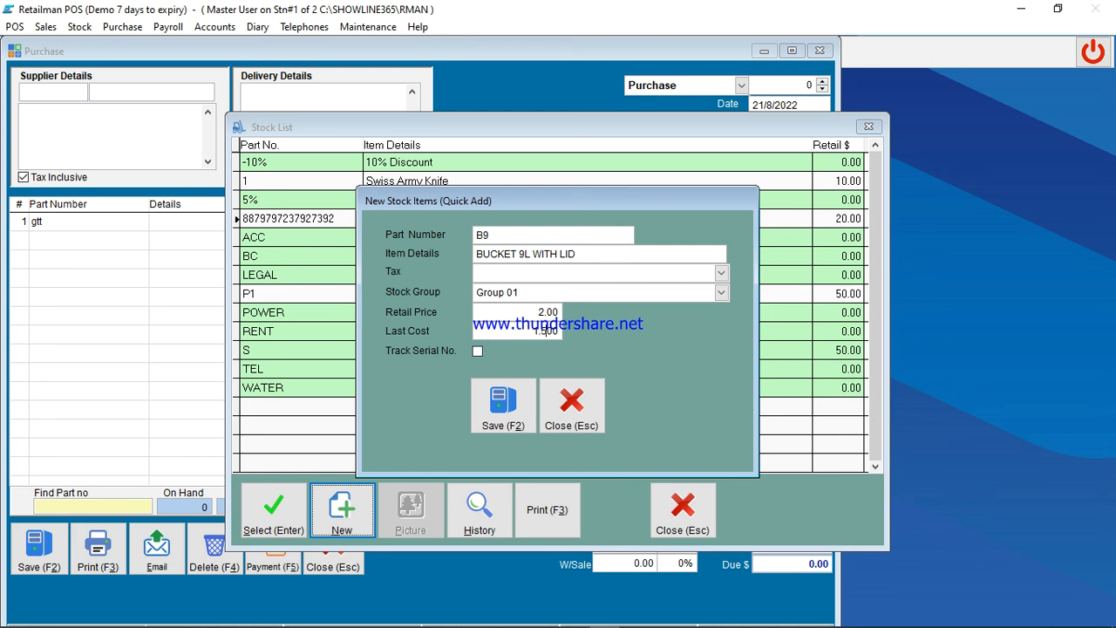
Save BUCKET 9L WITH LID to the stock list and begin another new item
click(502, 404)
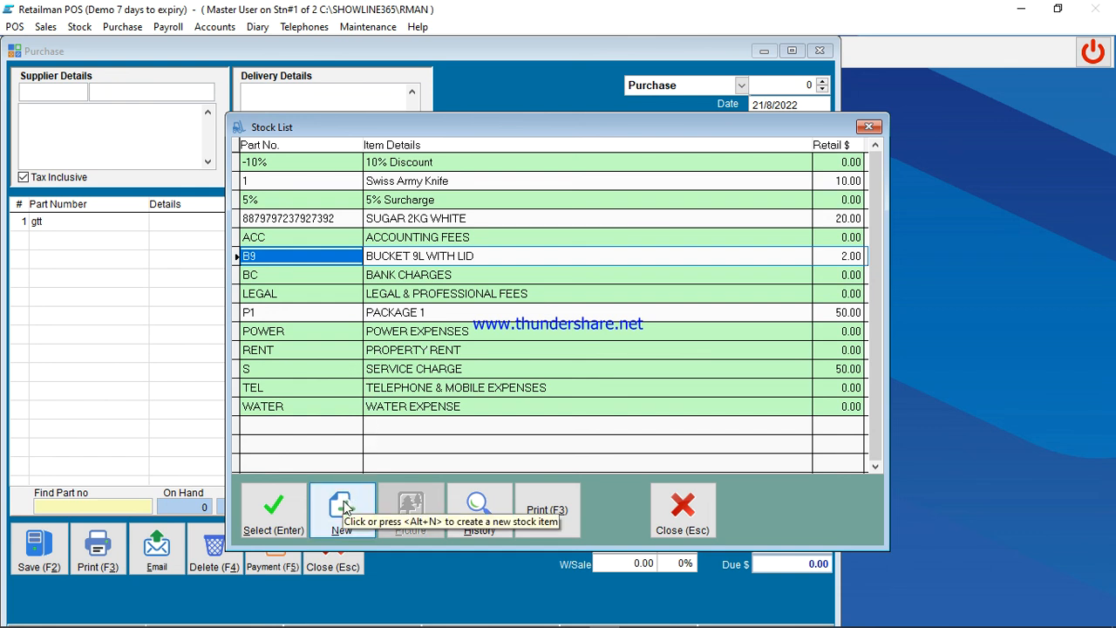
click(342, 510)
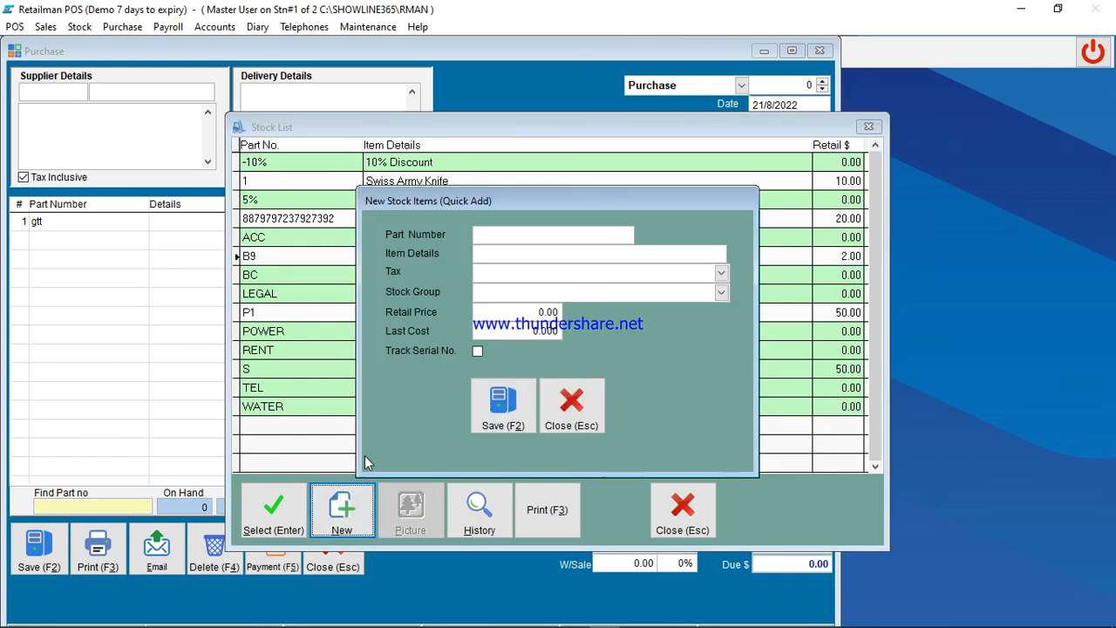